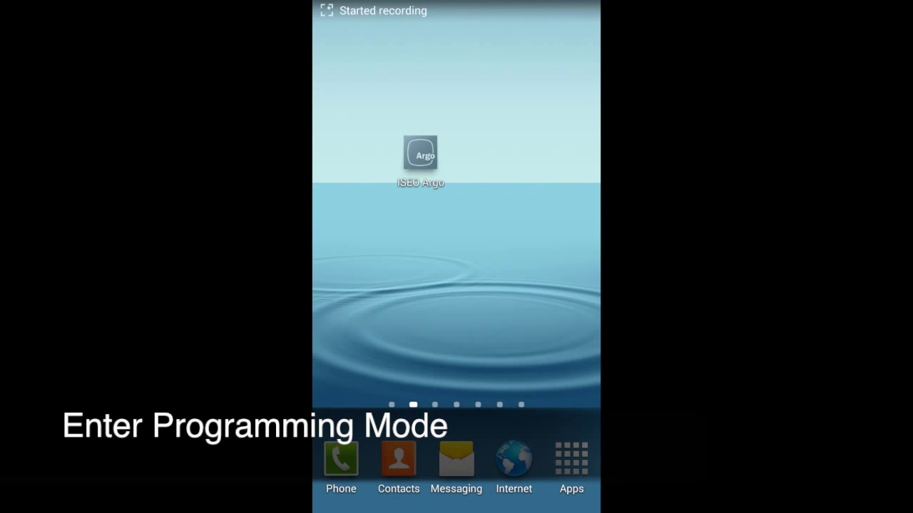
- Launch ISEO Argo and enter MICHELANGELO's programming mode to reach its user list
{"action": "left_click", "coordinate": [419, 153]}
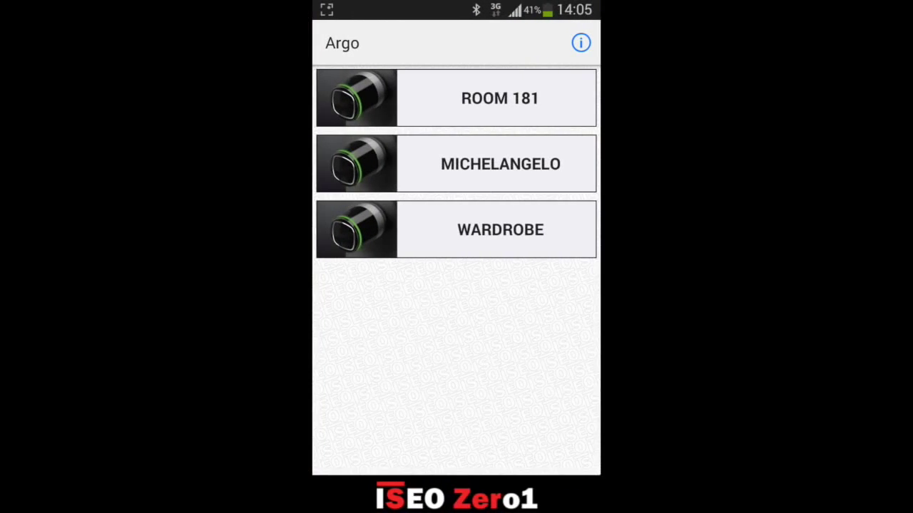
{"action": "left_click", "coordinate": [500, 164]}
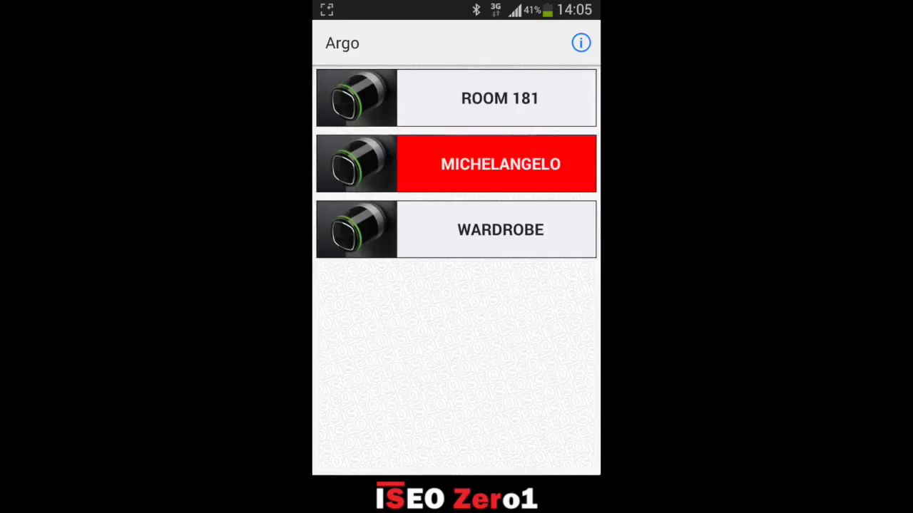
{"action": "left_click", "coordinate": [488, 166]}
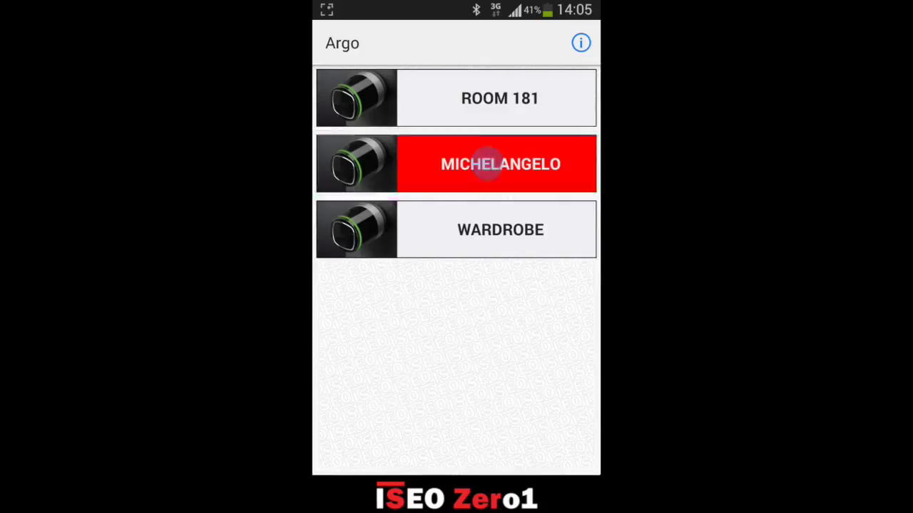
{"action": "left_click", "coordinate": [488, 164]}
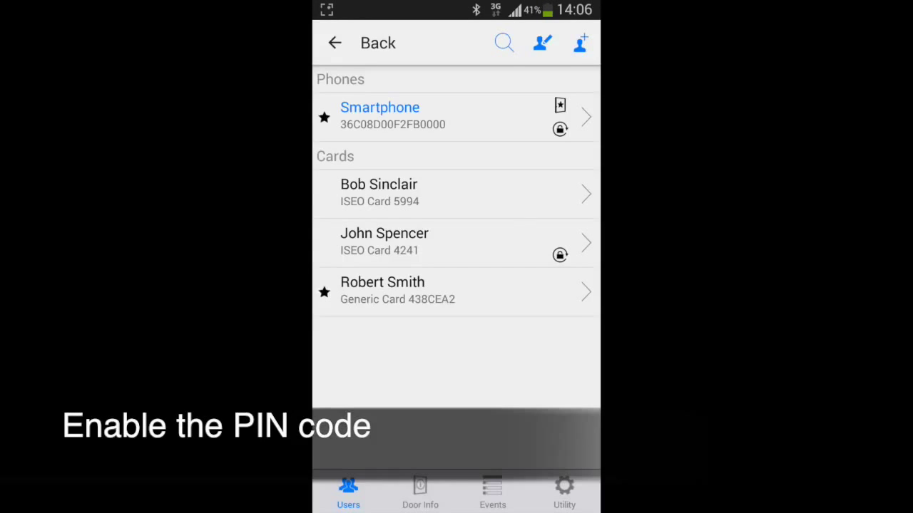
- Switch 'Request PIN to open door' ON for the Smartphone user
{"action": "left_click", "coordinate": [433, 116]}
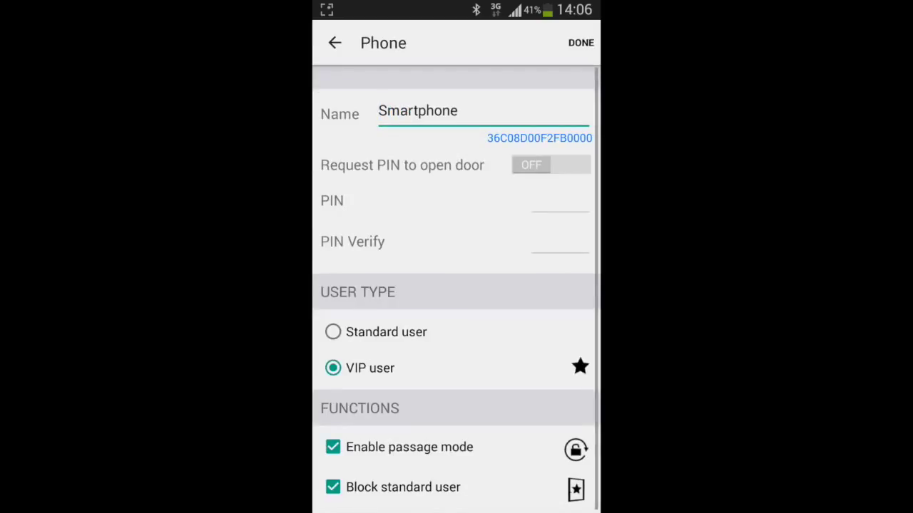
{"action": "left_click", "coordinate": [417, 111]}
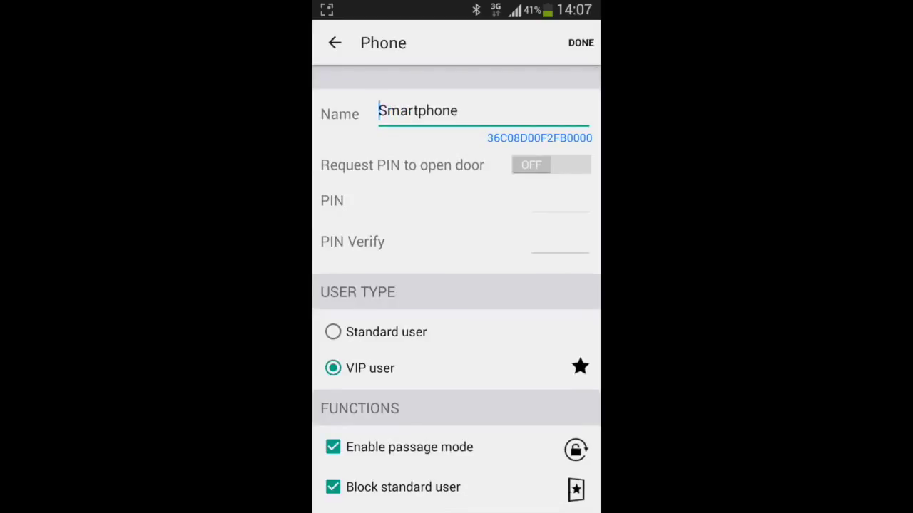
{"action": "left_click", "coordinate": [550, 165]}
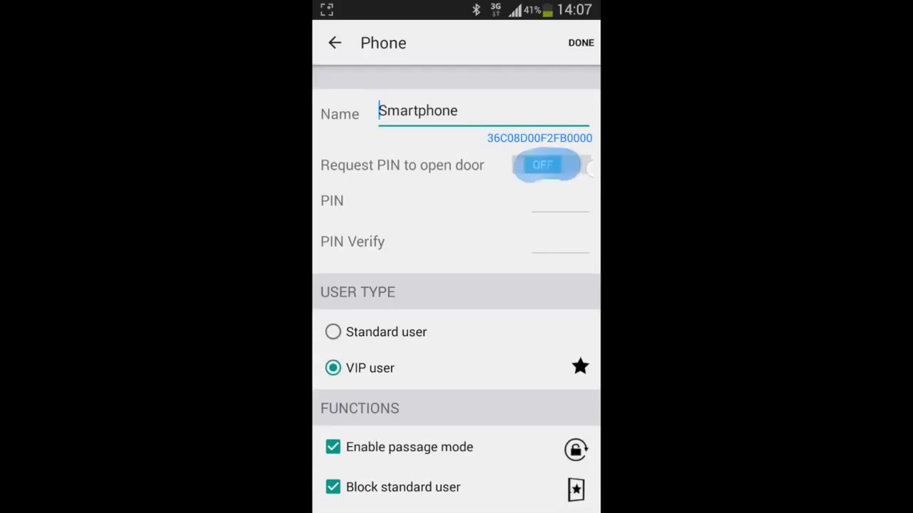
{"action": "left_click", "coordinate": [549, 164]}
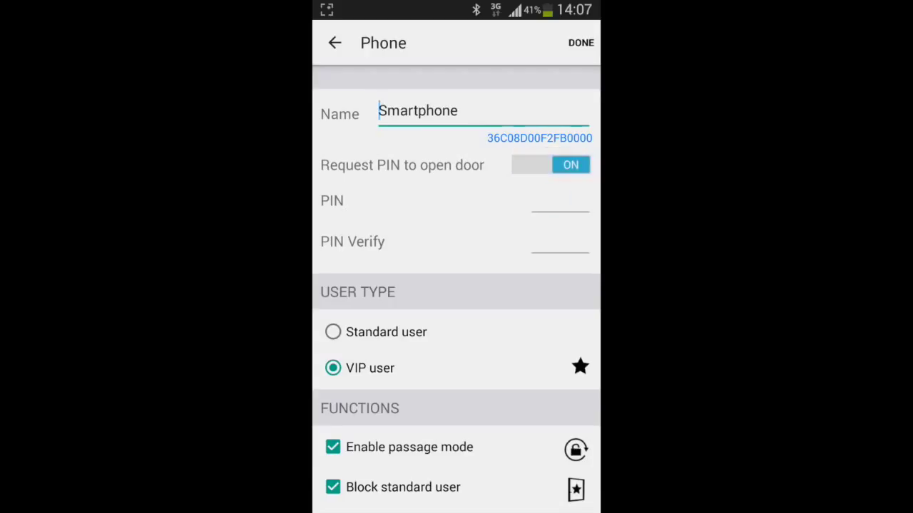
- Enter the PIN and re-enter it in the PIN Verify field
{"action": "left_click", "coordinate": [348, 359]}
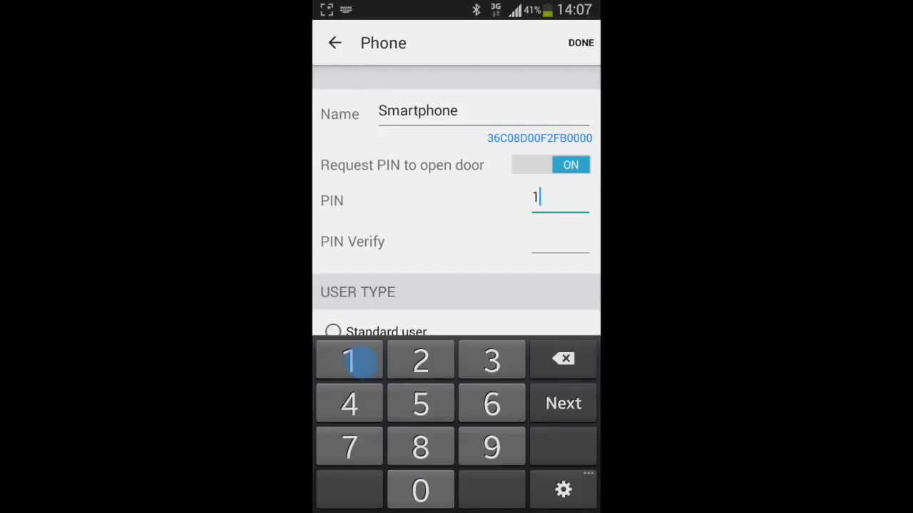
{"action": "left_click", "coordinate": [348, 402]}
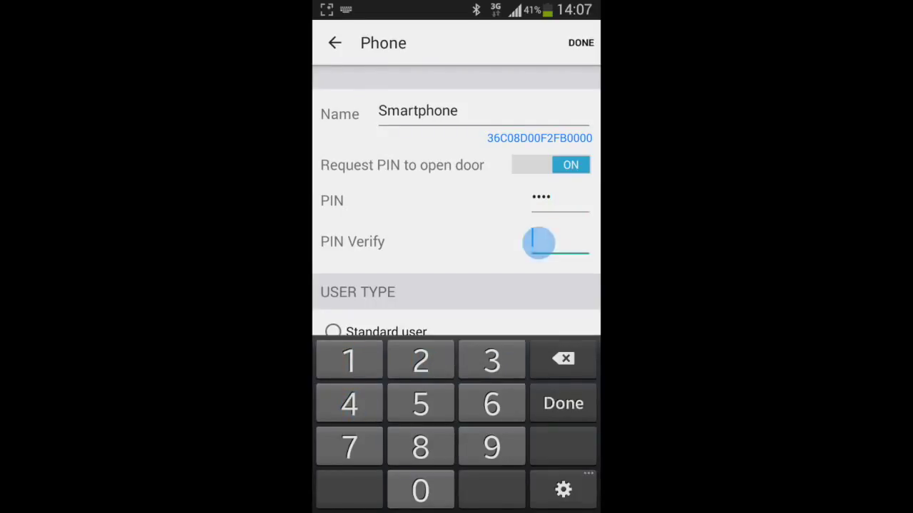
{"action": "left_click", "coordinate": [349, 359]}
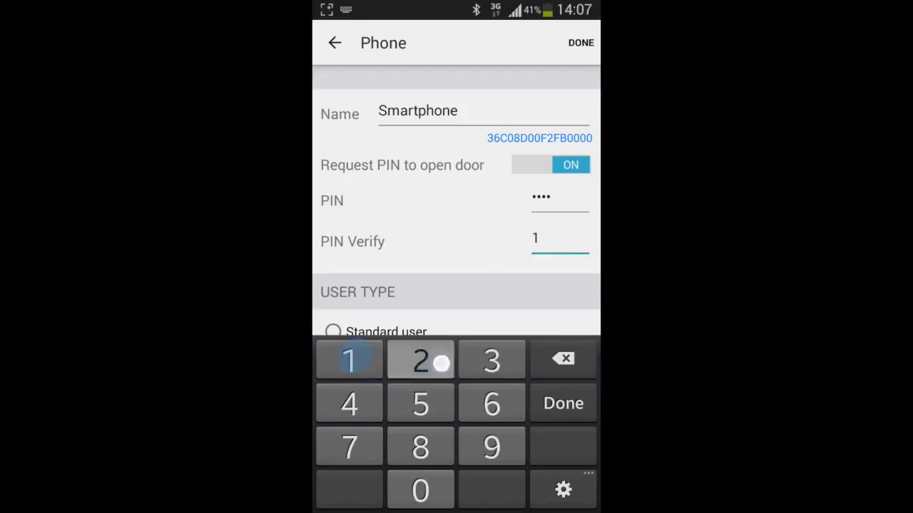
{"action": "left_click", "coordinate": [348, 403]}
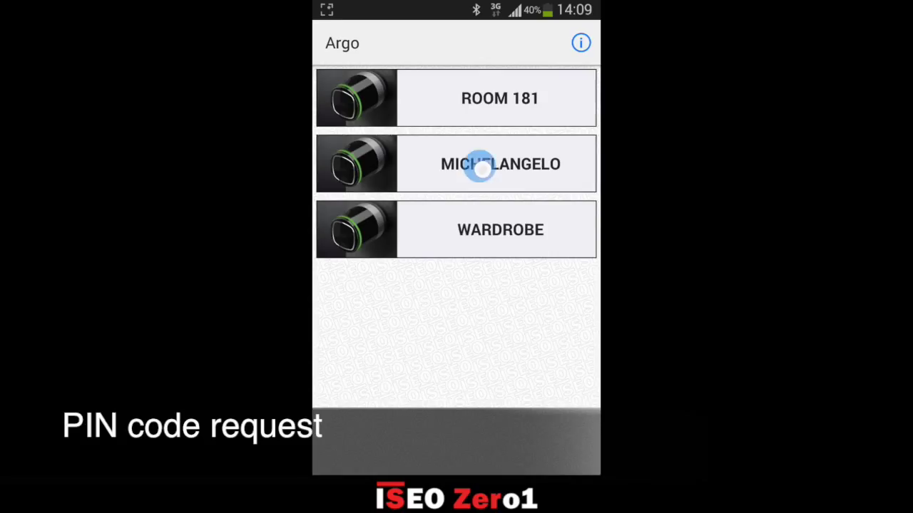
- Open MICHELANGELO by entering the PIN in the Insert PIN dialog and confirming with Ok
{"action": "left_click", "coordinate": [481, 164]}
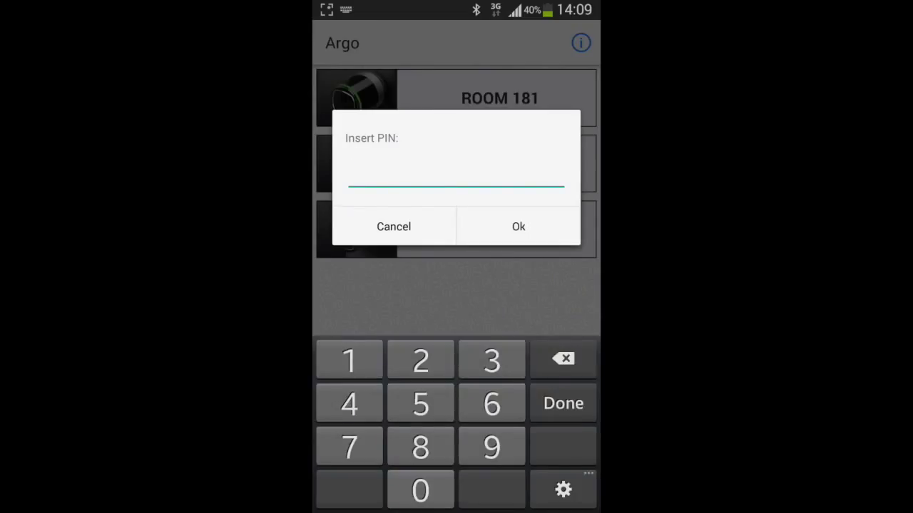
{"action": "left_click", "coordinate": [349, 359]}
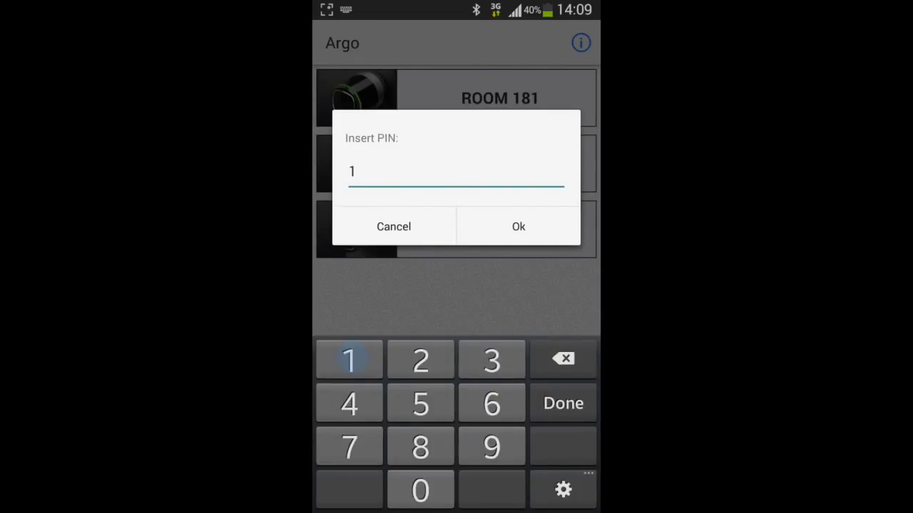
{"action": "left_click", "coordinate": [491, 359]}
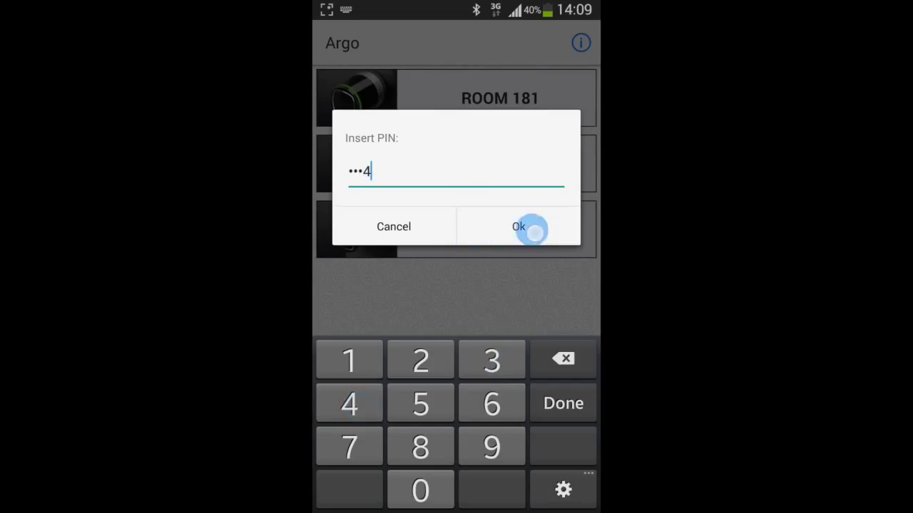
{"action": "left_click", "coordinate": [518, 226]}
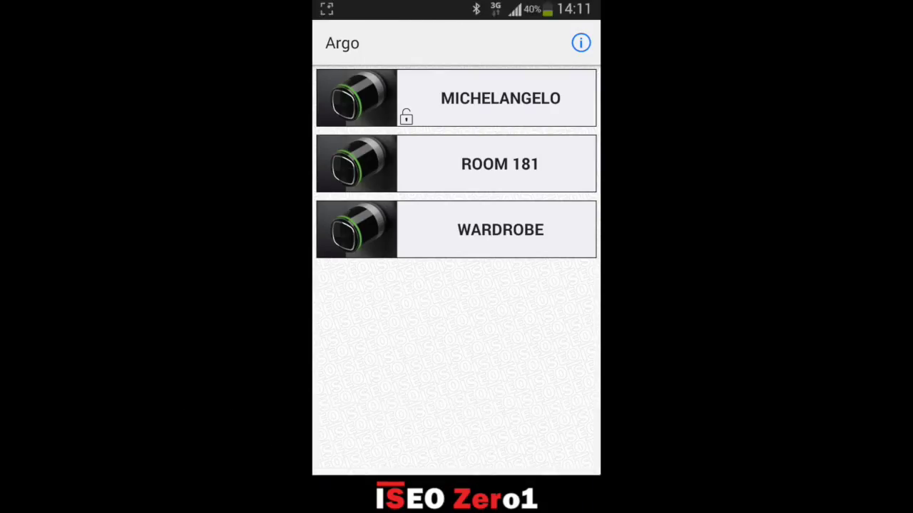
- Choose Change PIN from MICHELANGELO's long-press menu and enter the old PIN
{"action": "left_click", "coordinate": [482, 103]}
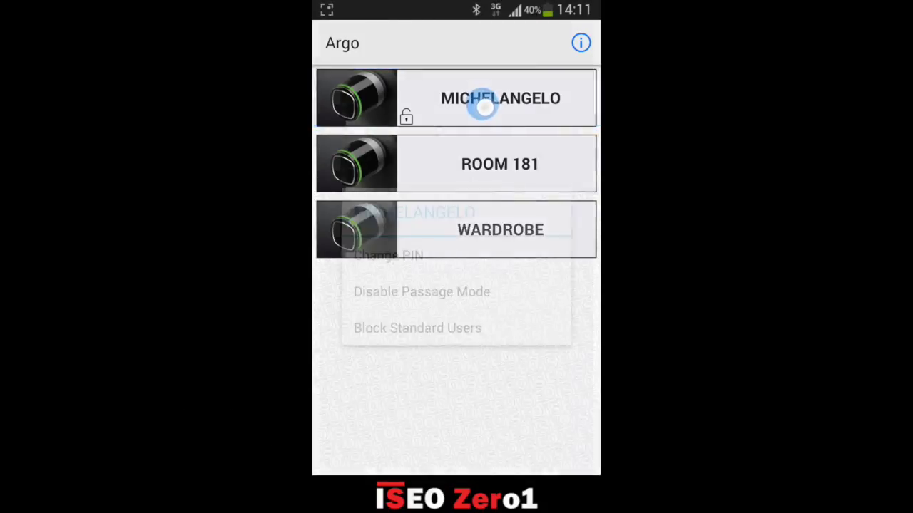
{"action": "left_click", "coordinate": [499, 97]}
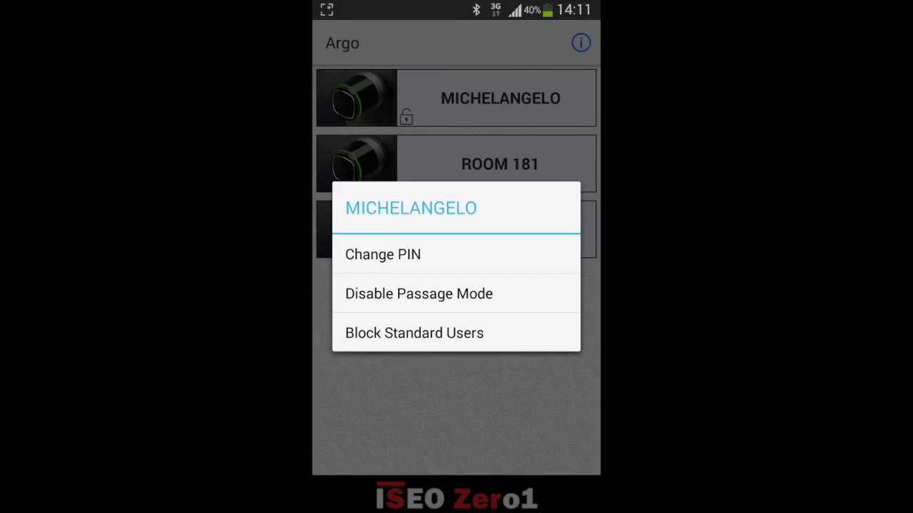
{"action": "left_click", "coordinate": [410, 257]}
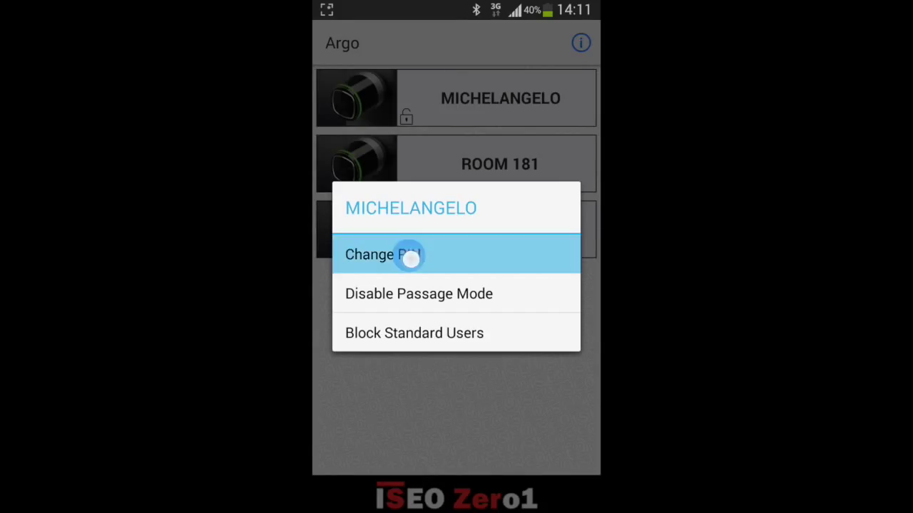
{"action": "left_click", "coordinate": [409, 254]}
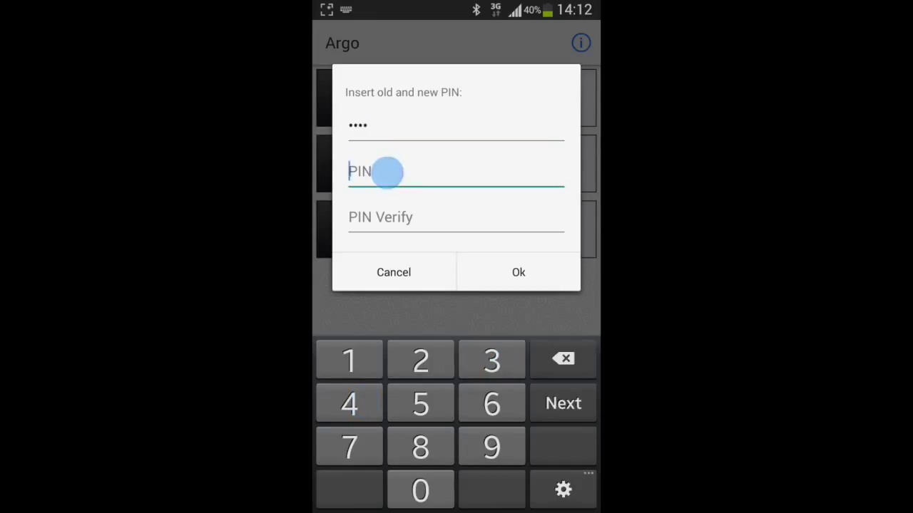
- Enter and verify the new PIN, then confirm with Ok to apply the change
{"action": "left_click", "coordinate": [349, 358]}
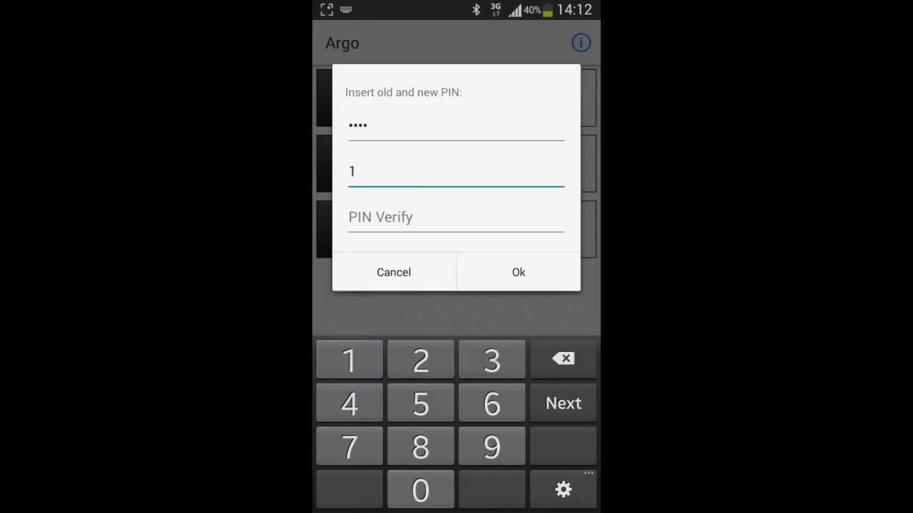
{"action": "left_click", "coordinate": [349, 360]}
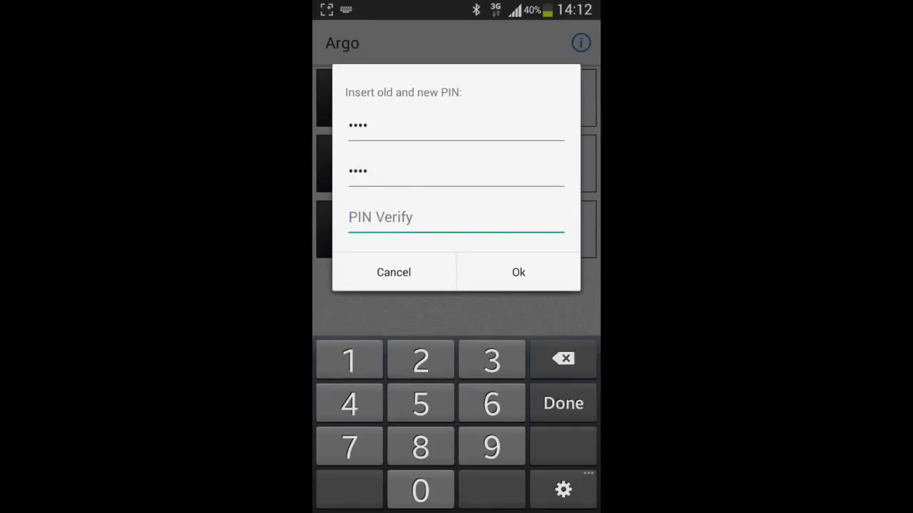
{"action": "left_click", "coordinate": [349, 359]}
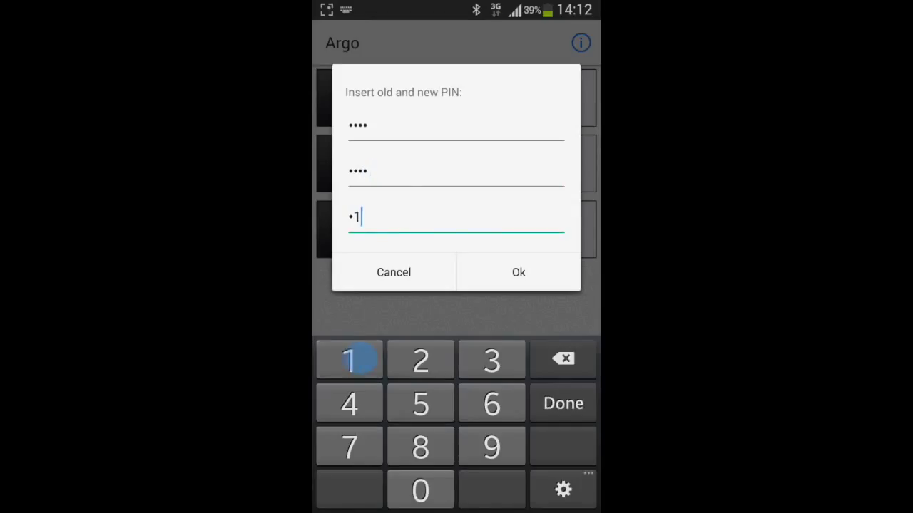
{"action": "left_click", "coordinate": [349, 359]}
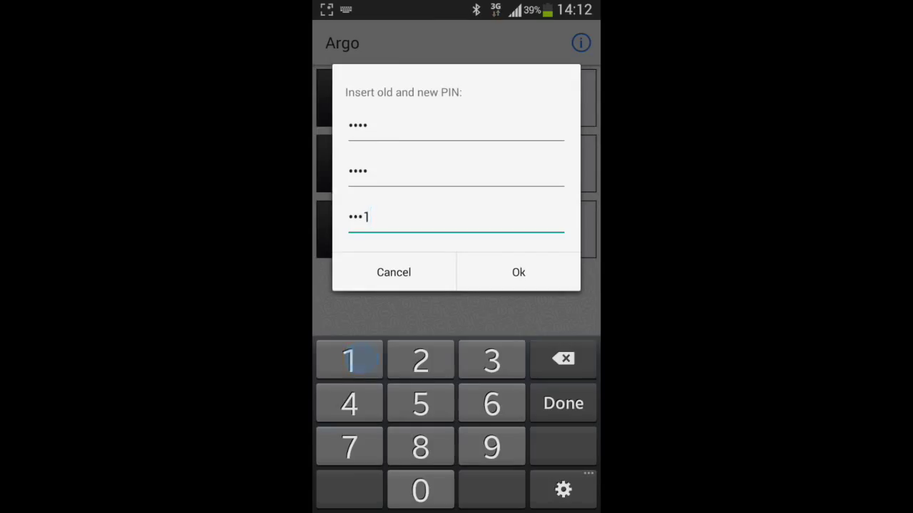
{"action": "left_click", "coordinate": [518, 272]}
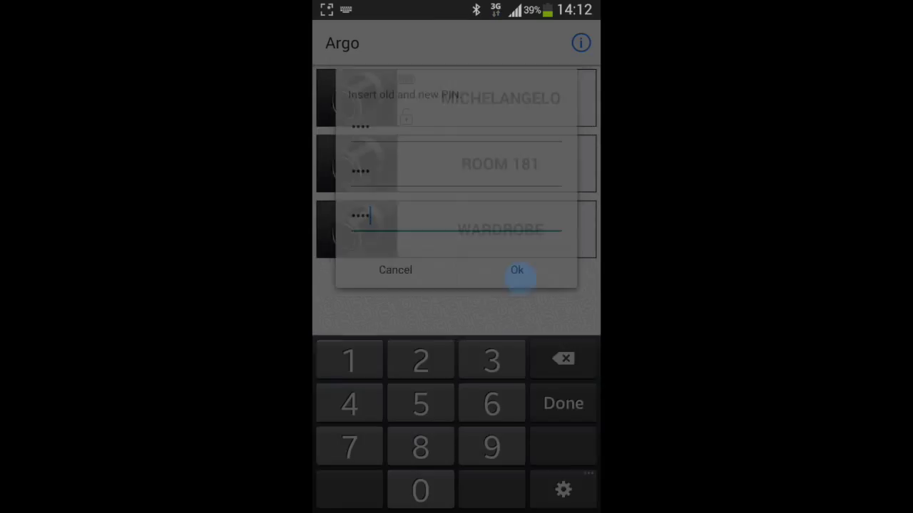
{"action": "left_click", "coordinate": [517, 269]}
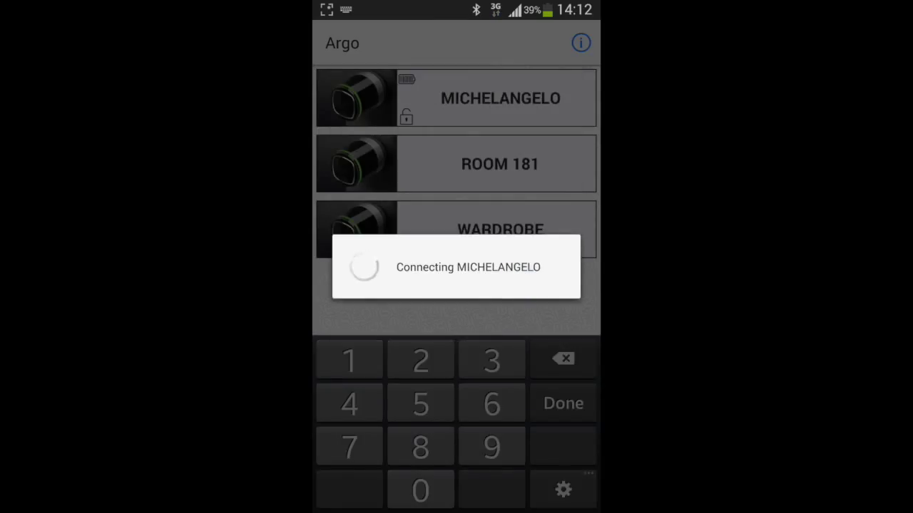